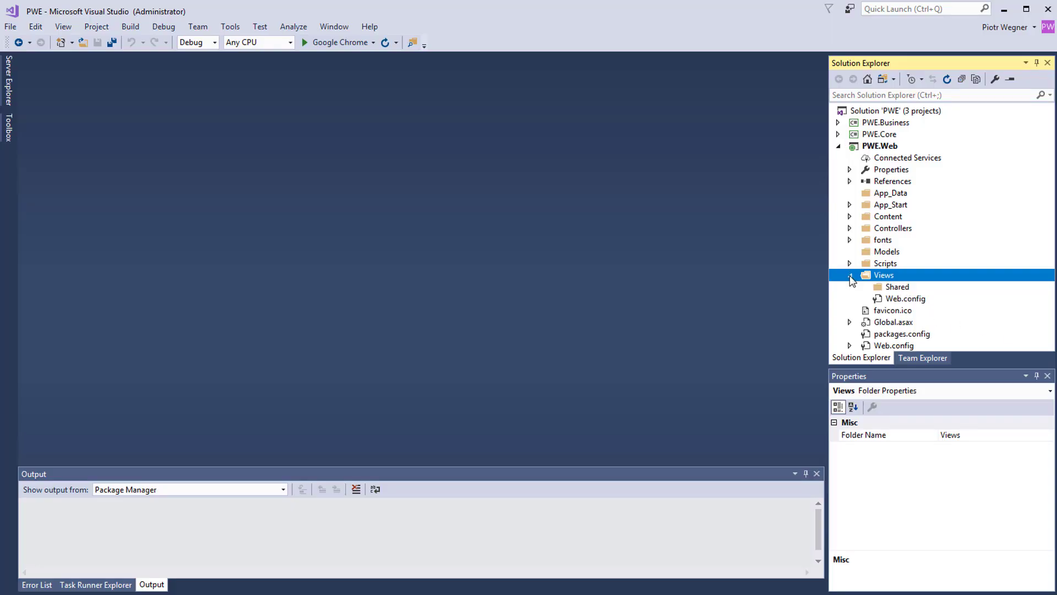
# Add a ContentPage folder under Views containing a new ContentPage.cshtml view.
pyautogui.rightClick(883, 275)
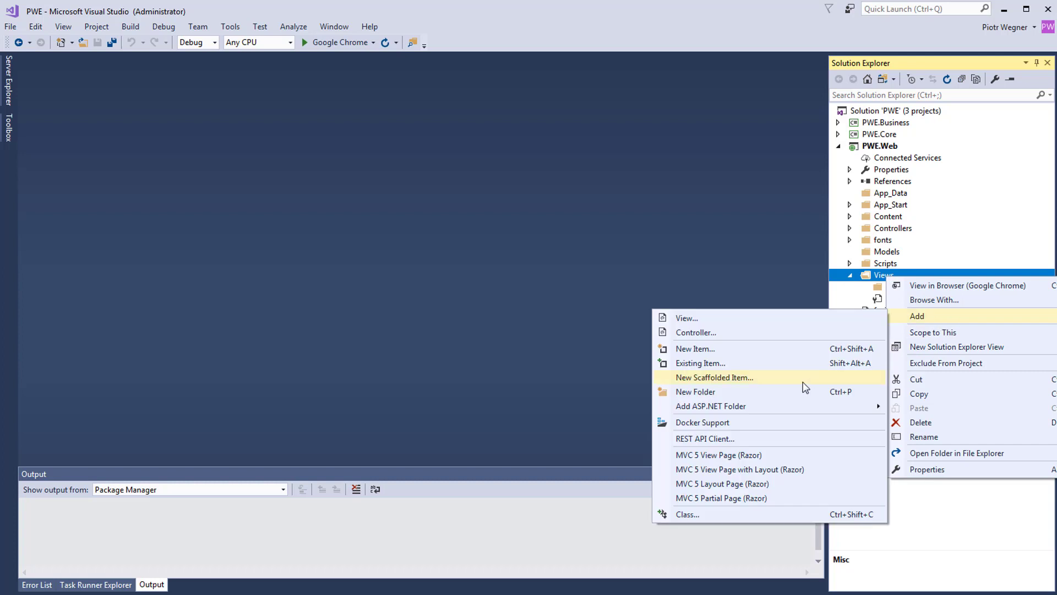
pyautogui.click(695, 392)
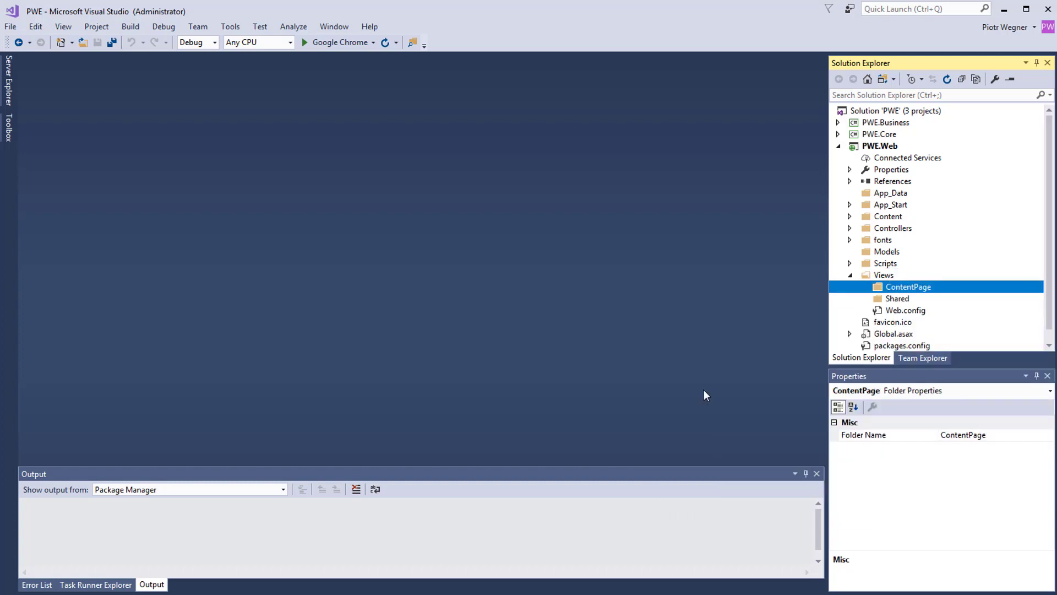
pyautogui.rightClick(908, 286)
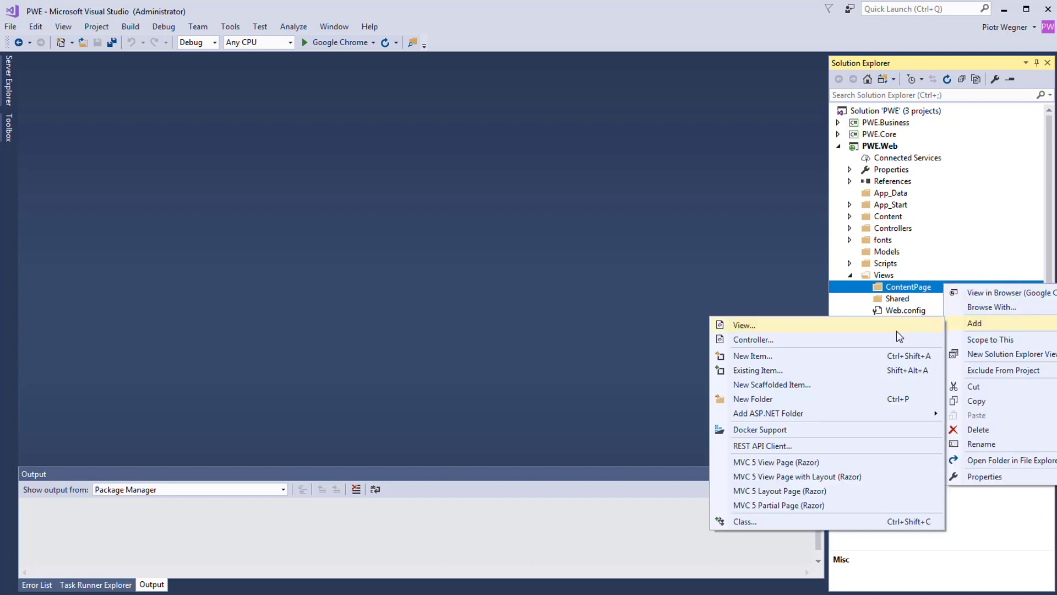
pyautogui.click(744, 325)
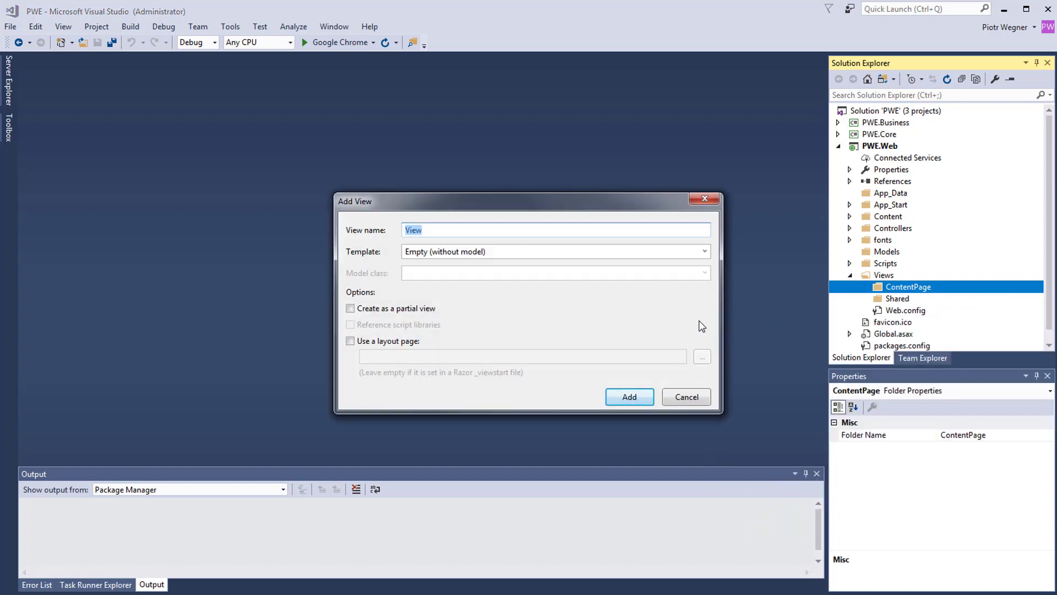
pyautogui.write('ContentPa')
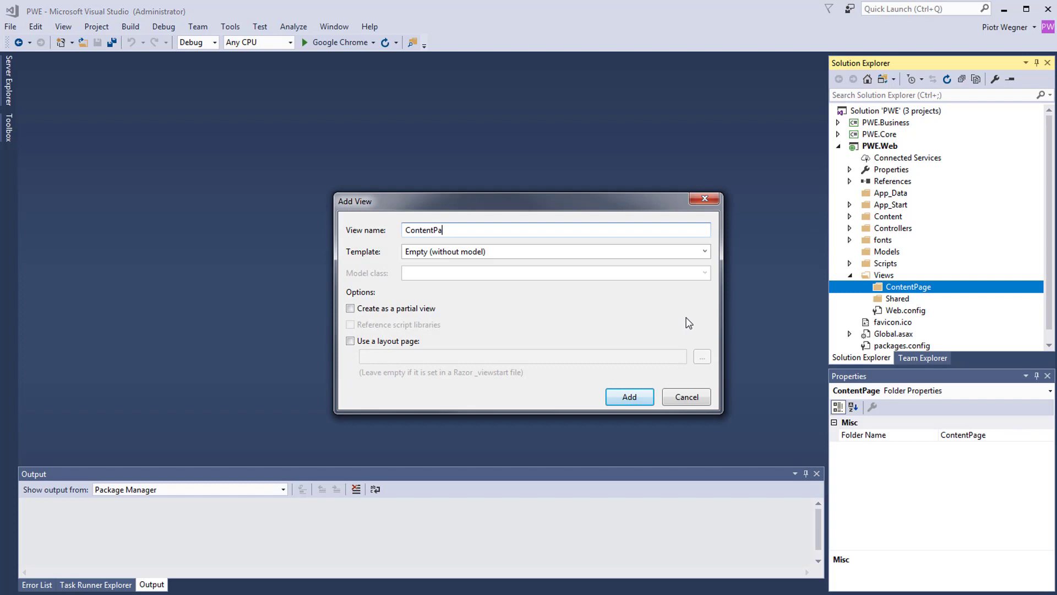
pyautogui.write('ge')
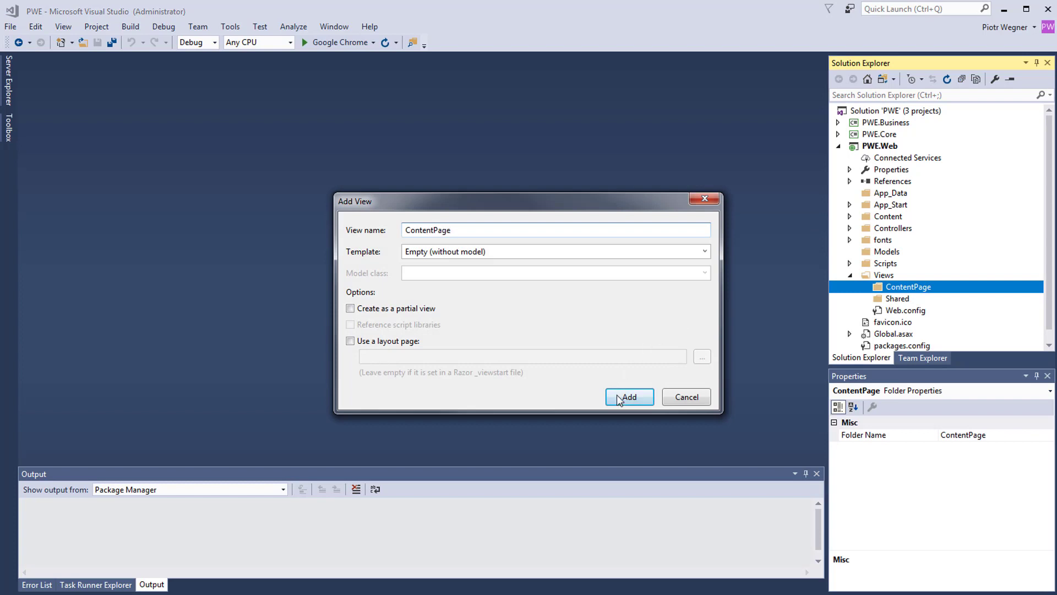
pyautogui.click(630, 397)
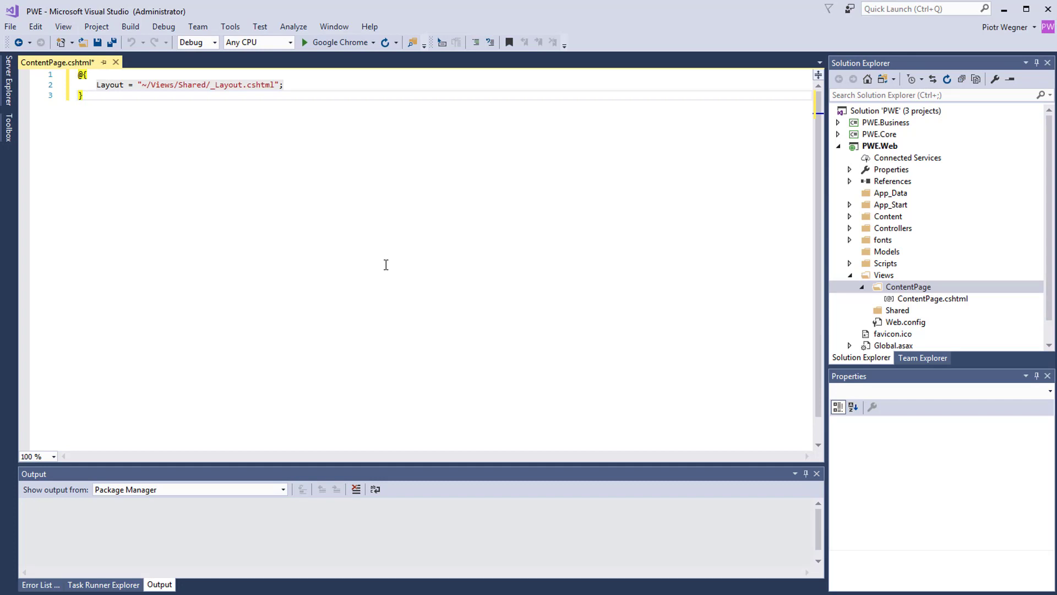
pyautogui.moveTo(331, 241)
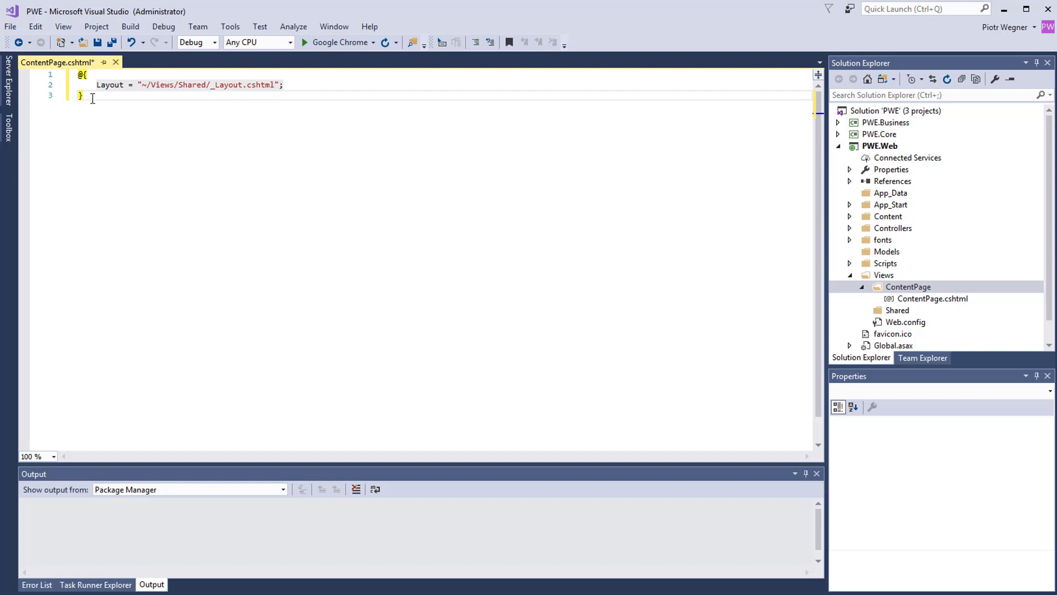
# Add the hero div with its Sitecore placeholder to ContentPage.cshtml.
pyautogui.write('<div class="hero">')
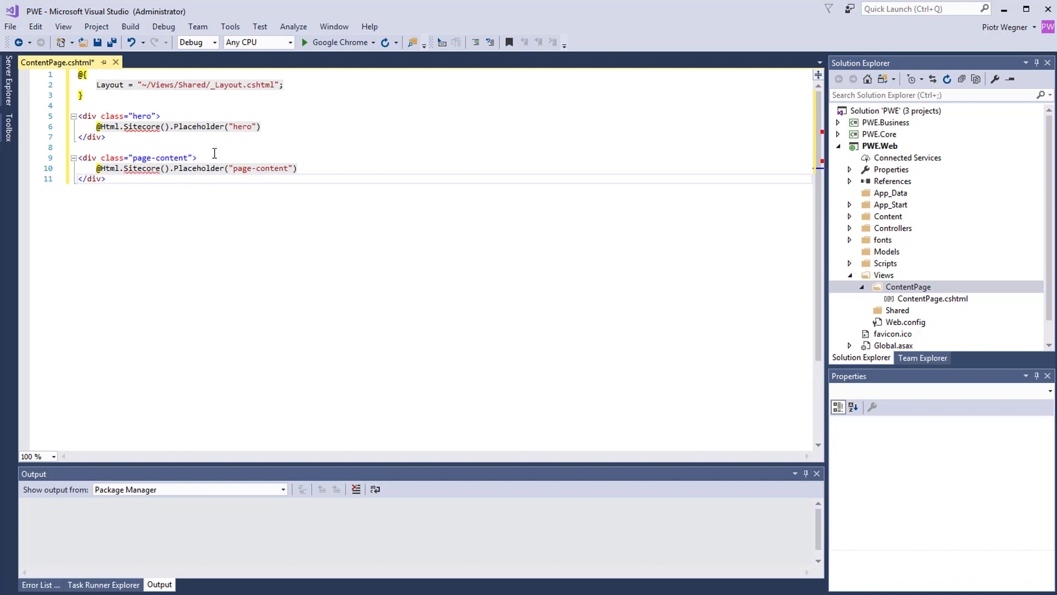
pyautogui.rightClick(897, 310)
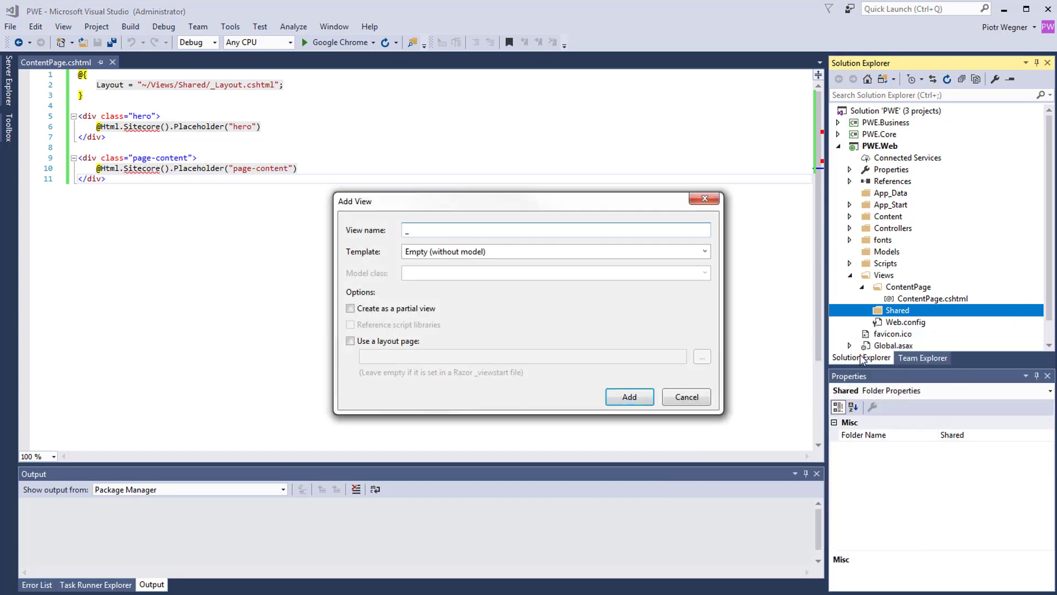
# Create a new view named _Layout in the Shared folder.
pyautogui.write('_Layout')
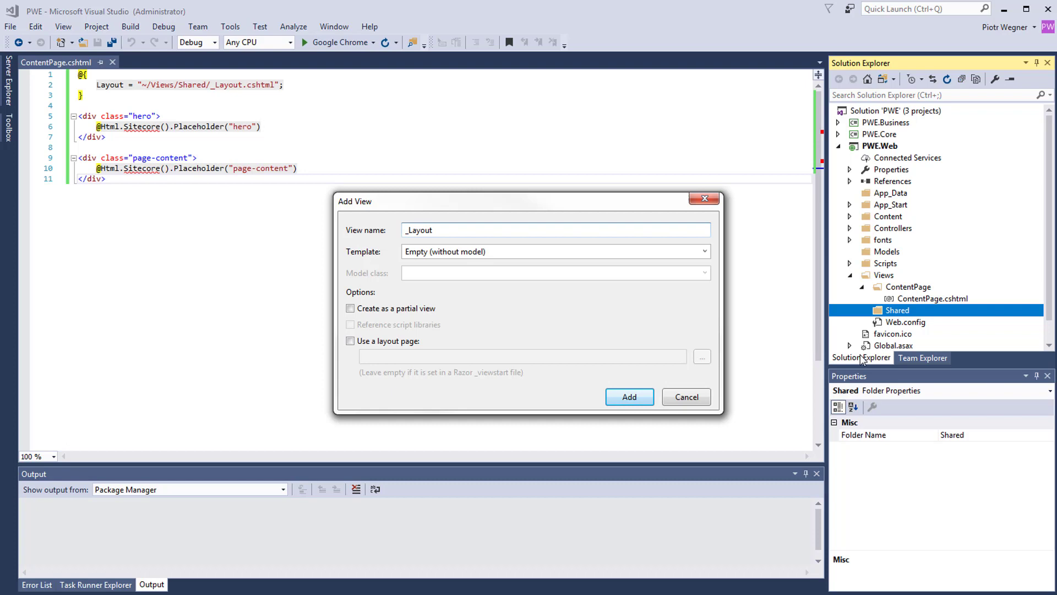
pyautogui.click(630, 396)
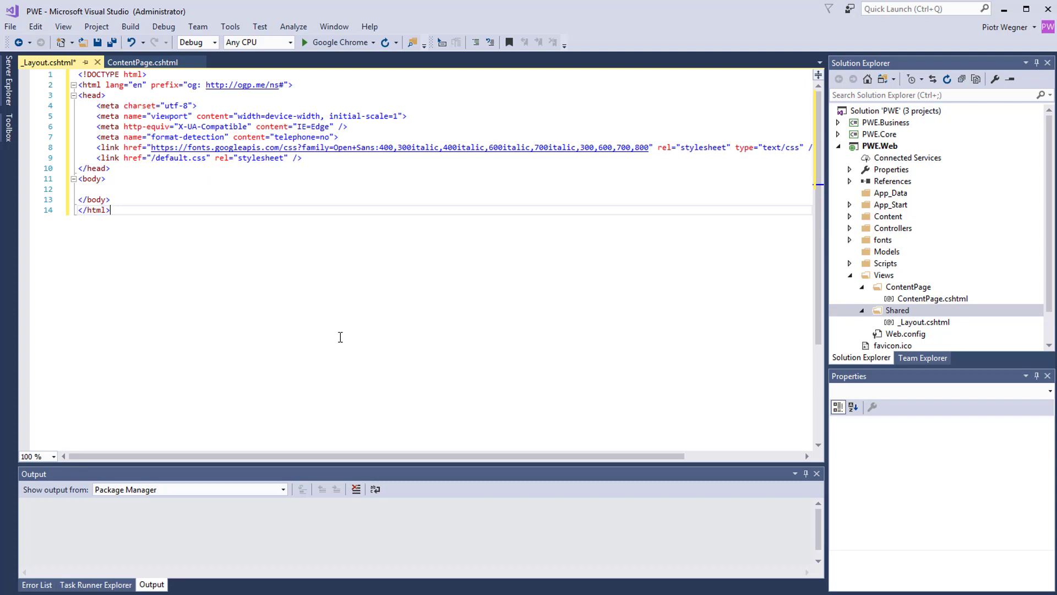
pyautogui.moveTo(816, 358)
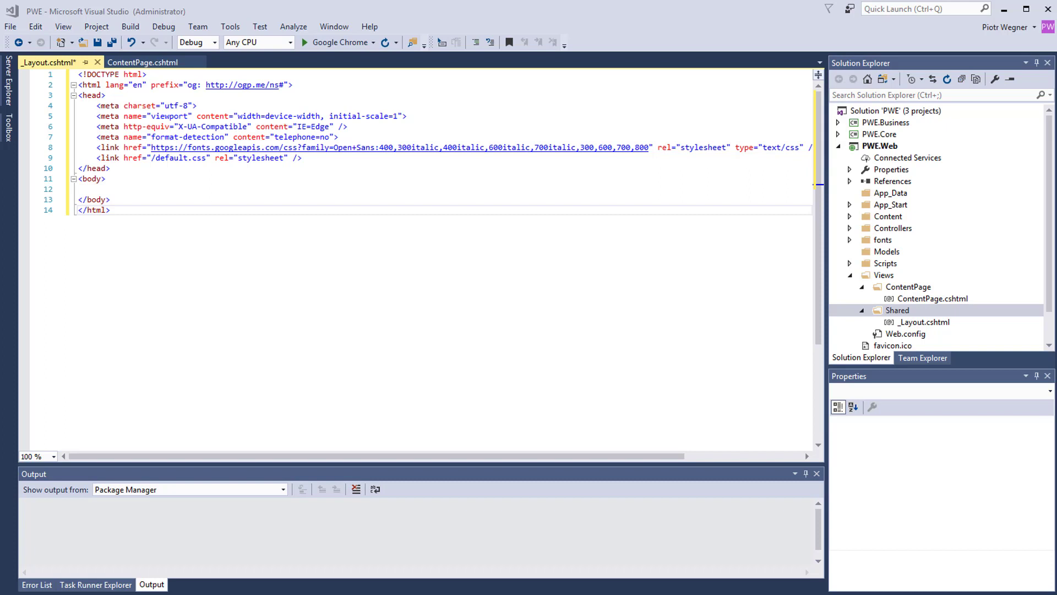
pyautogui.write('@Html.Sitecore().Placeholder("header")')
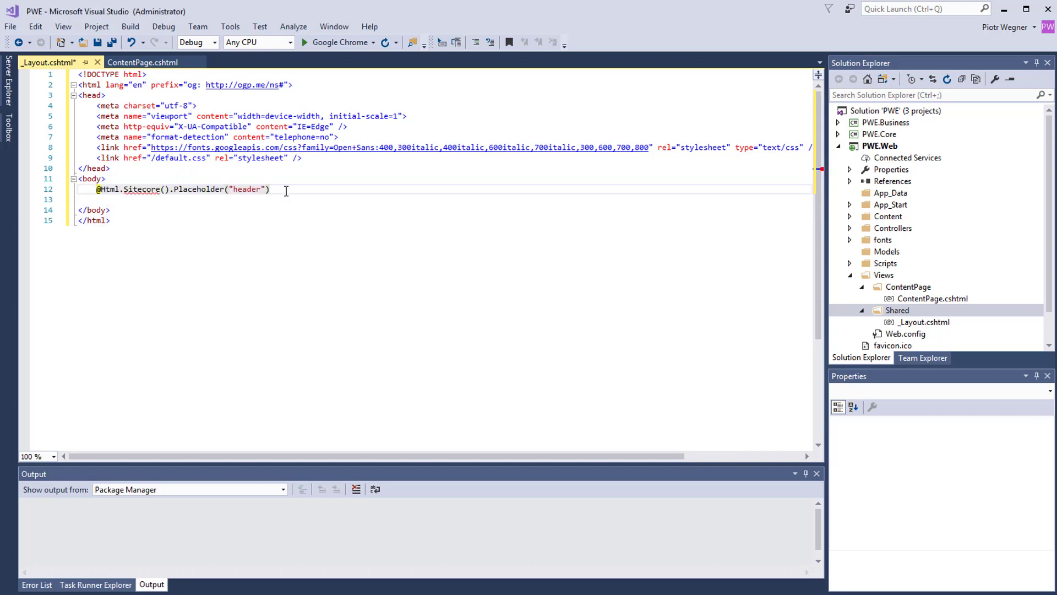
pyautogui.write('@Html.Sitecore().Placeholder("footer")')
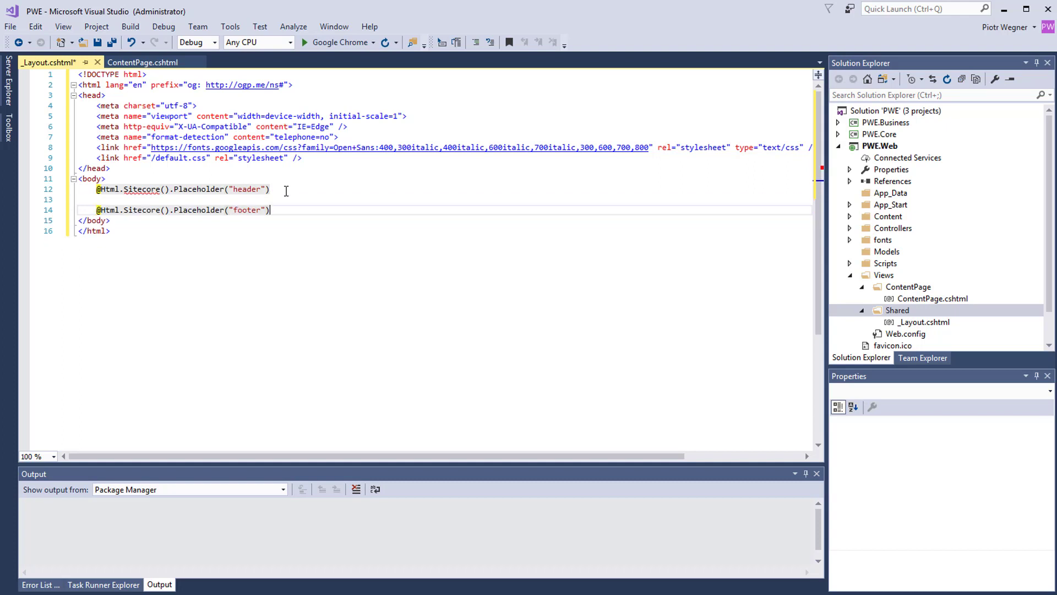
pyautogui.write('@RenderBody()')
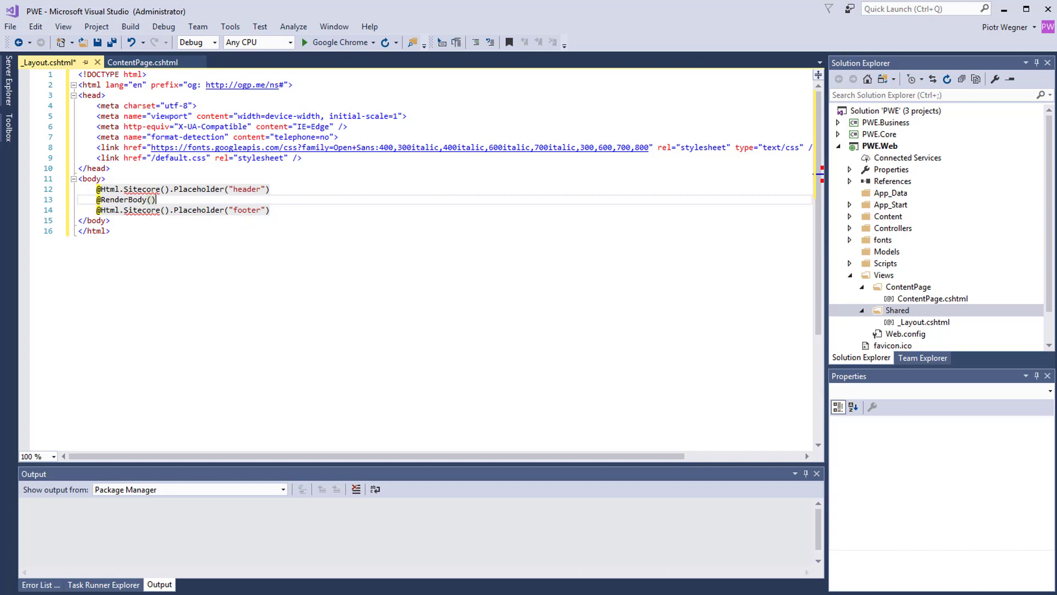
pyautogui.write('@using Sitecore.Mvc')
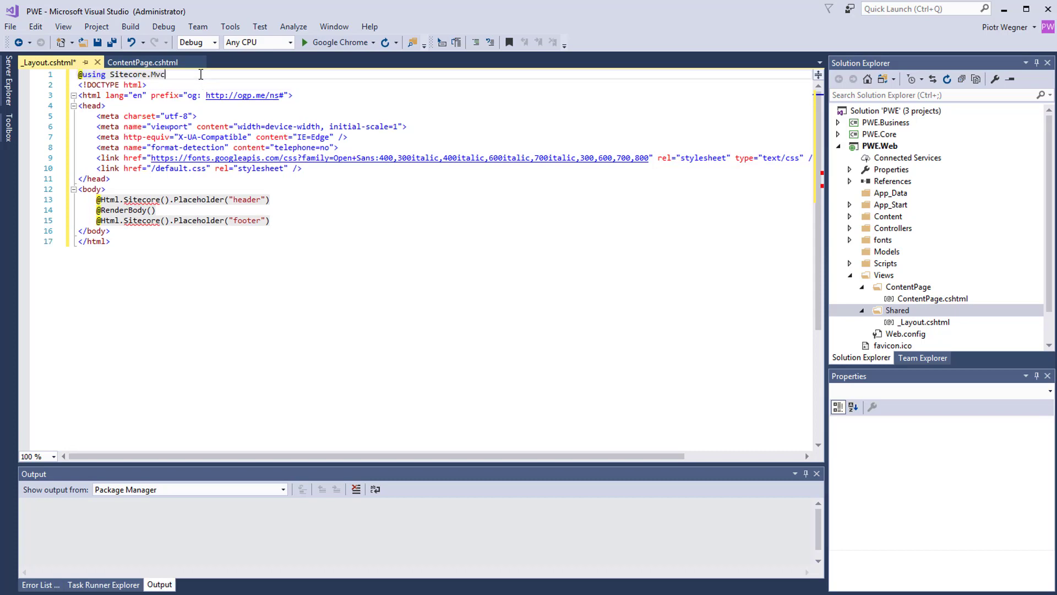
pyautogui.press('Enter')
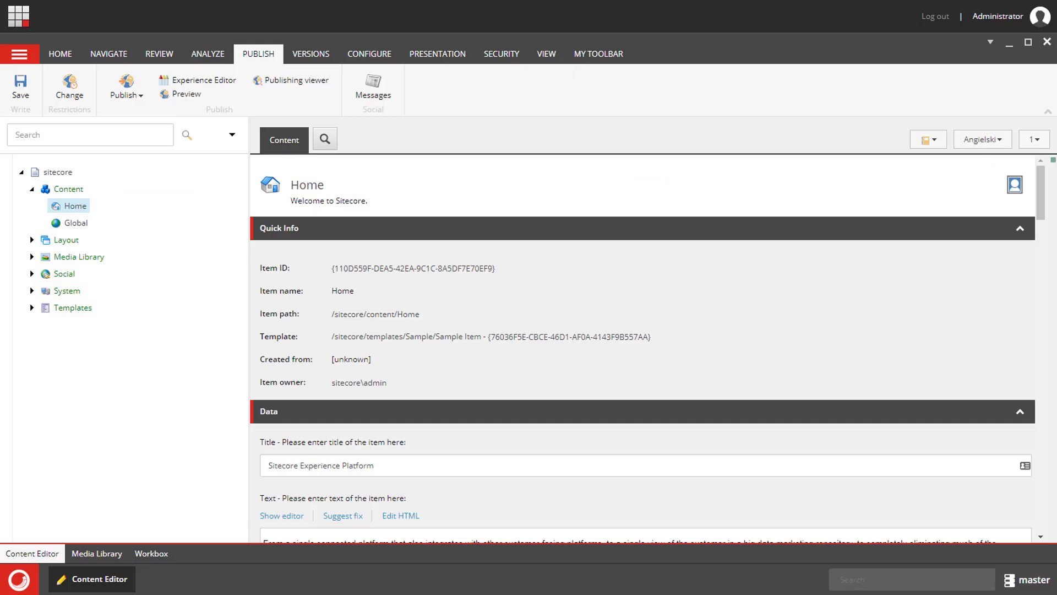
pyautogui.moveTo(106, 222)
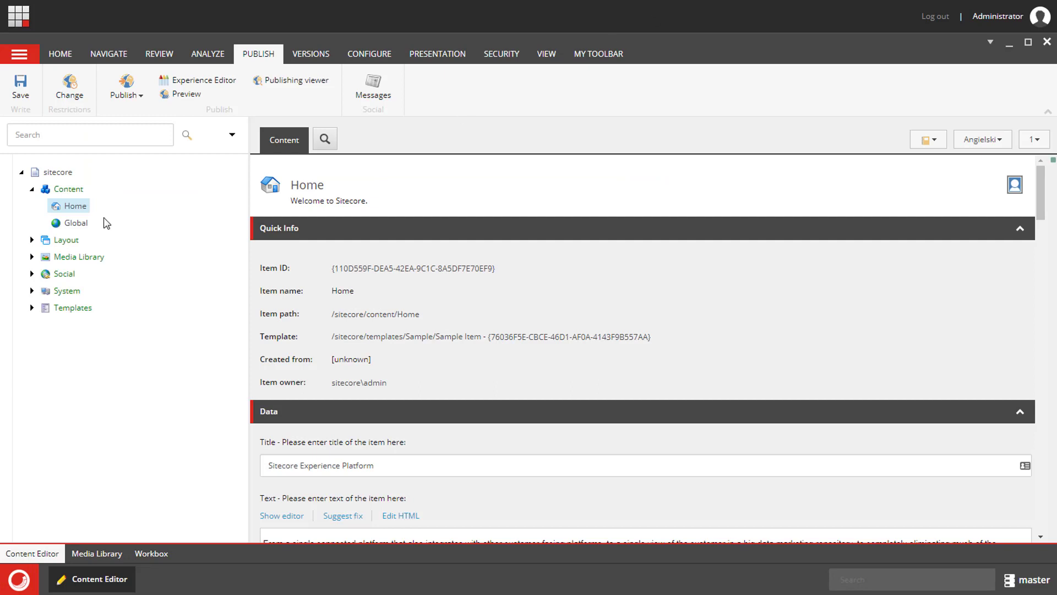
# Insert an MVC layout named ContentPage under Layout > Layouts > PWE.
pyautogui.click(31, 239)
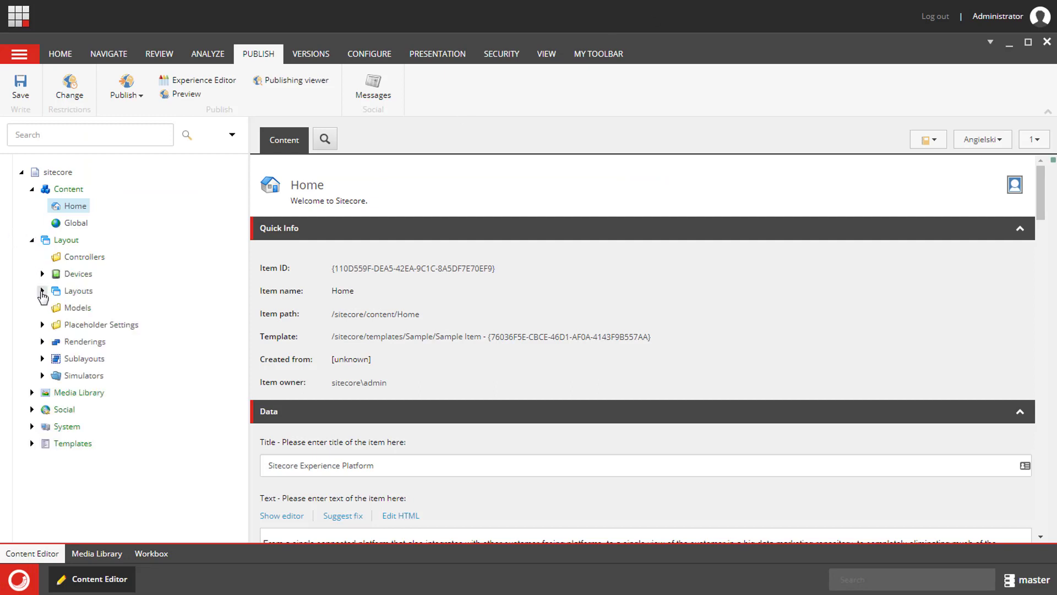
pyautogui.rightClick(77, 324)
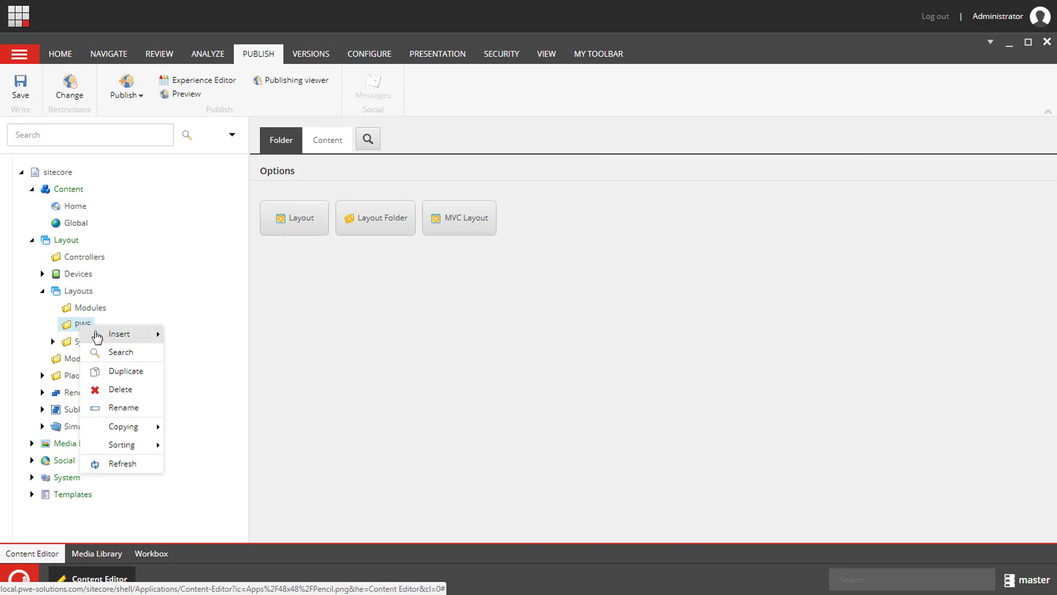
pyautogui.click(207, 342)
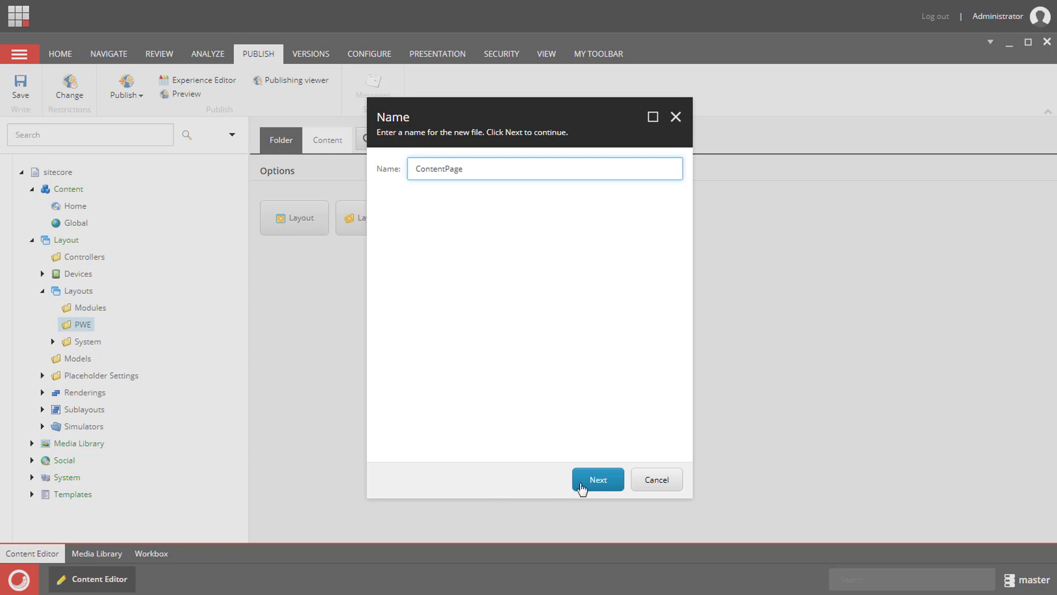
pyautogui.click(598, 479)
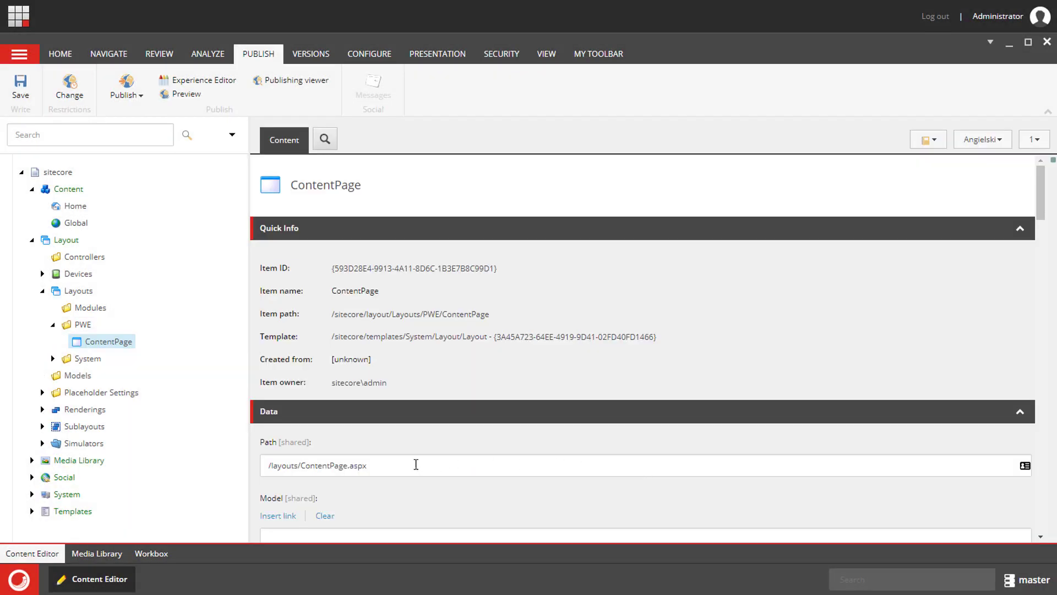
# Set the ContentPage layout path to /Views/ContentPage/ContentPage.cshtml and save.
pyautogui.write('/Views/ContentPage/ContentPage.cshtml')
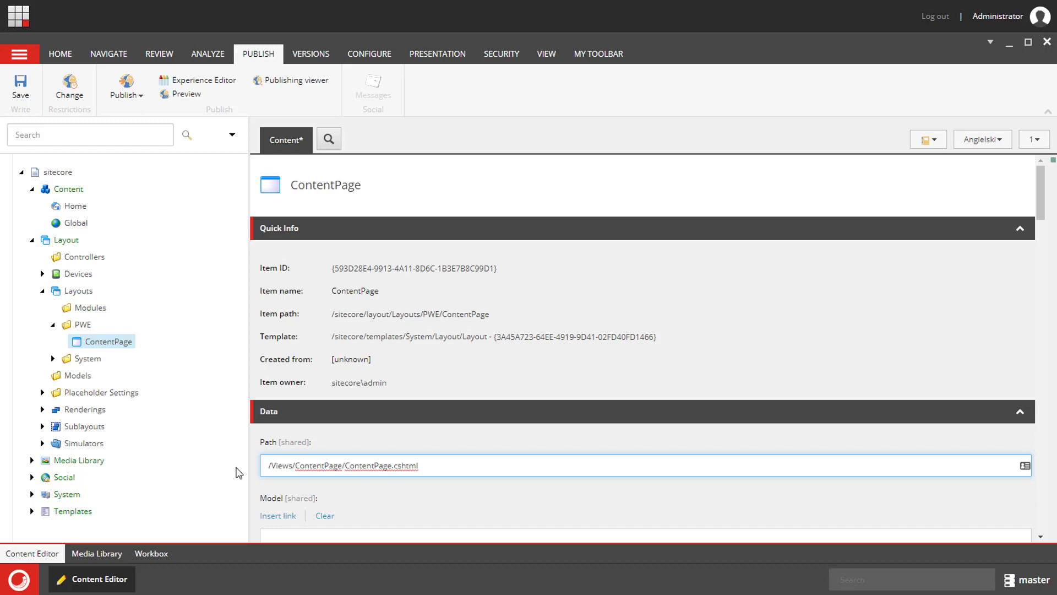
pyautogui.click(437, 54)
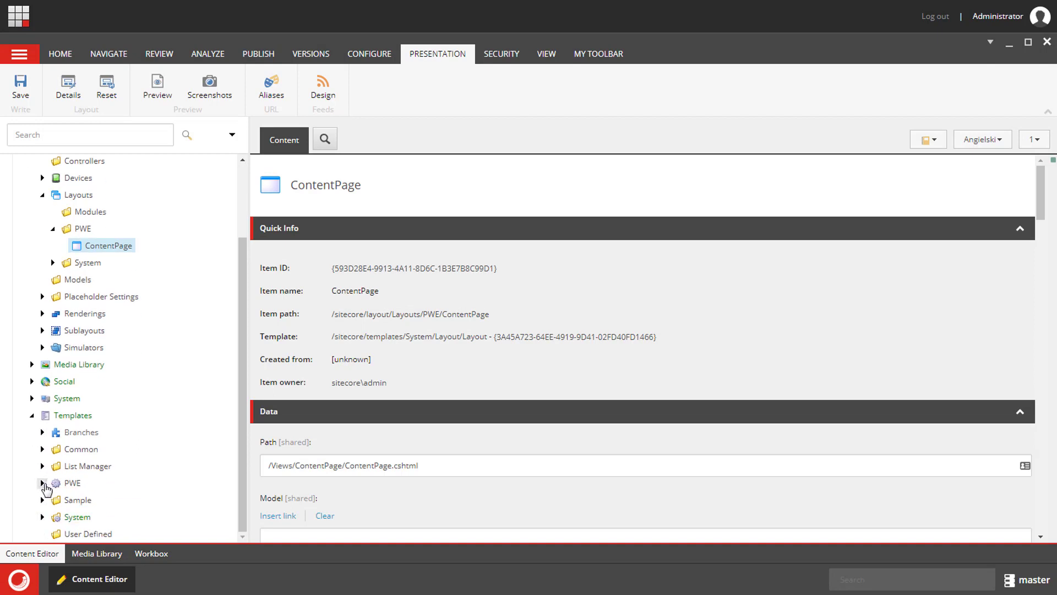
# Give Content Page's __Standard Values the Layouts/PWE/ContentPage layout for the Default device.
pyautogui.click(45, 483)
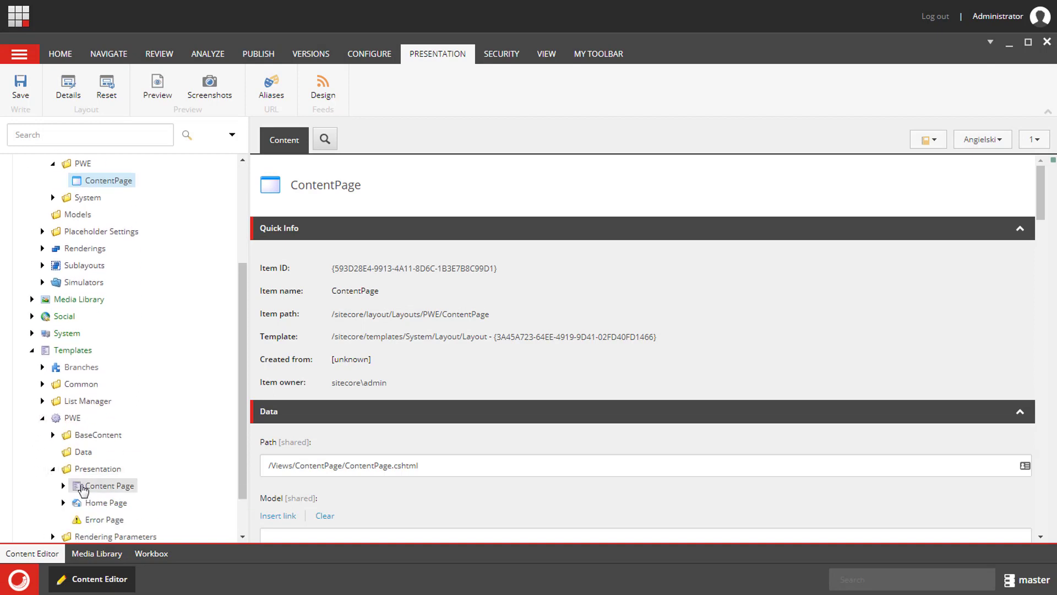
pyautogui.click(61, 485)
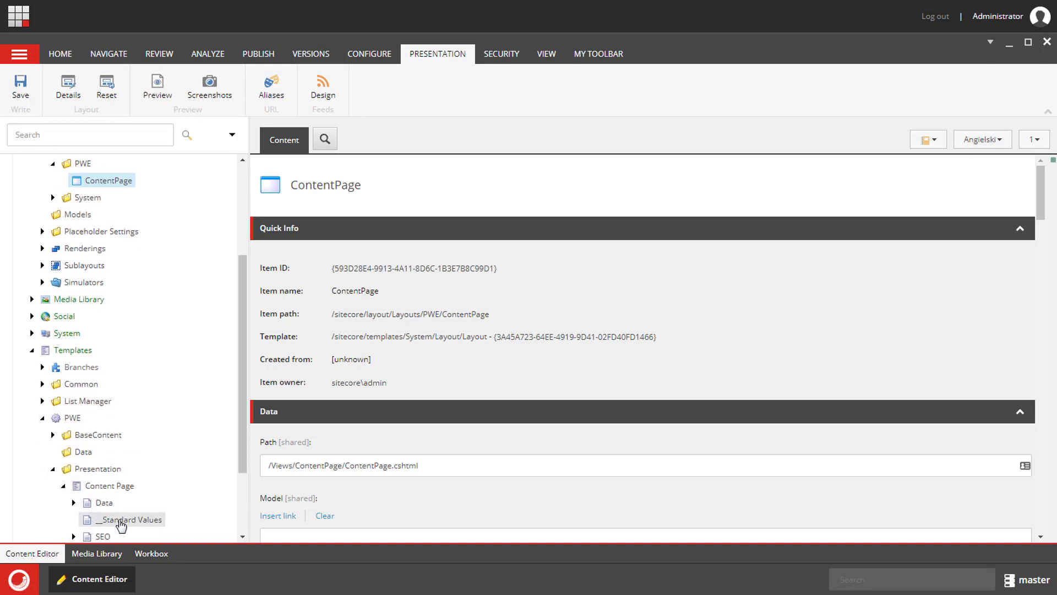
pyautogui.click(123, 519)
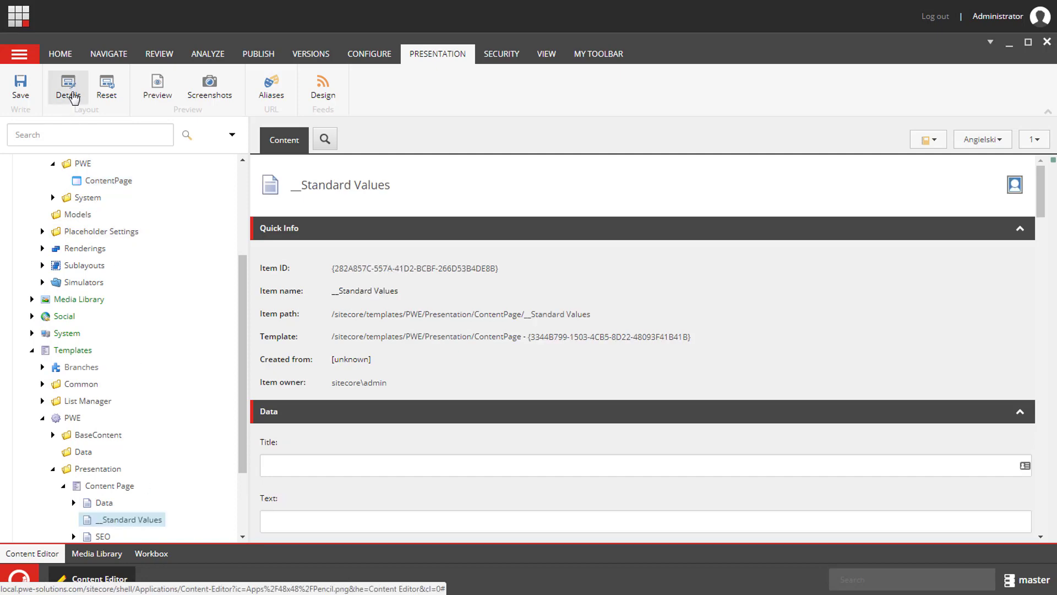
pyautogui.click(68, 86)
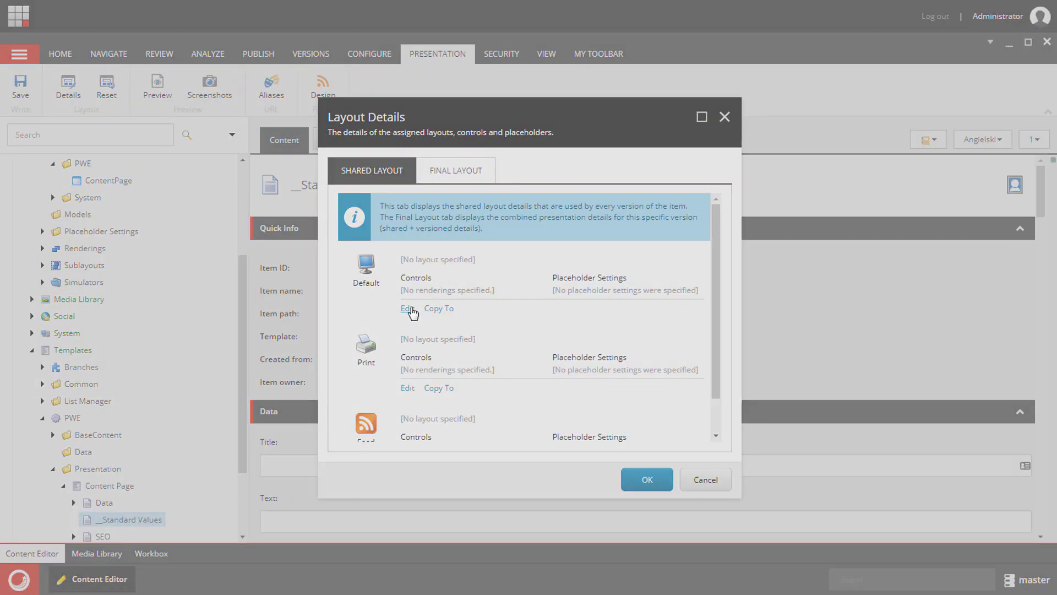
pyautogui.click(407, 309)
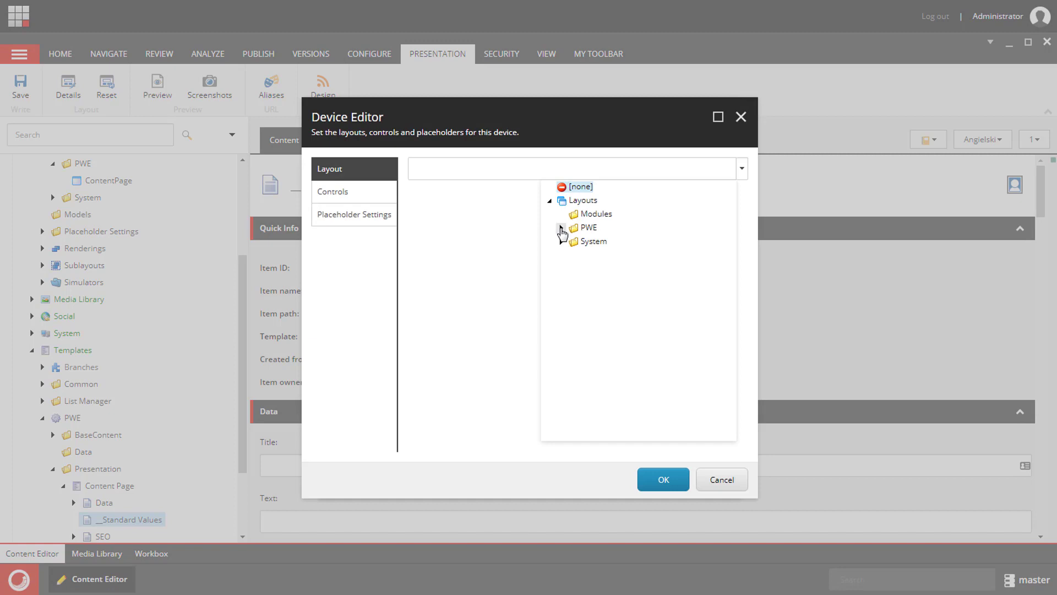
pyautogui.click(663, 479)
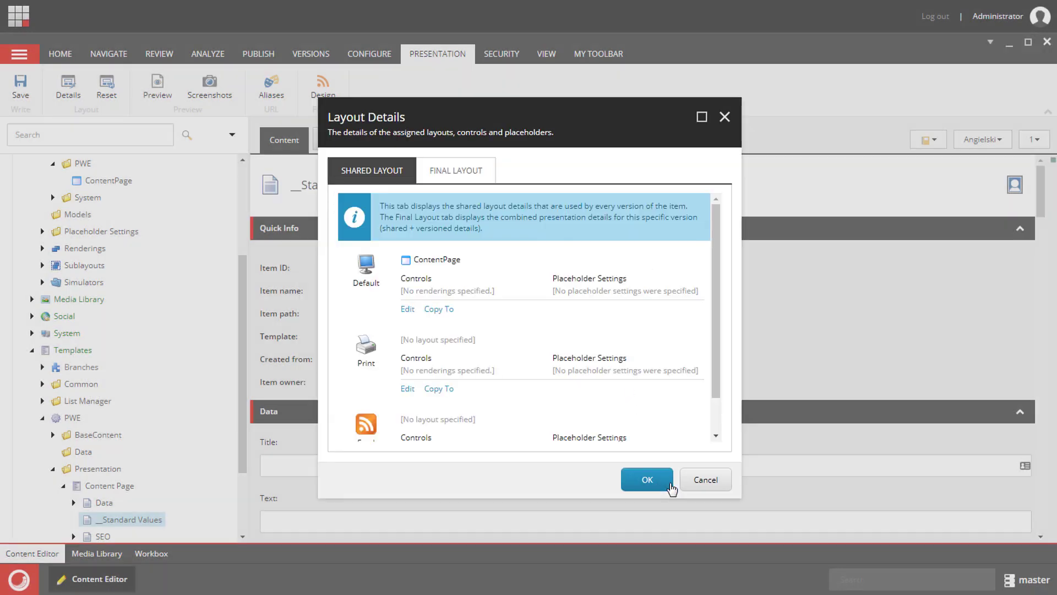
pyautogui.click(647, 480)
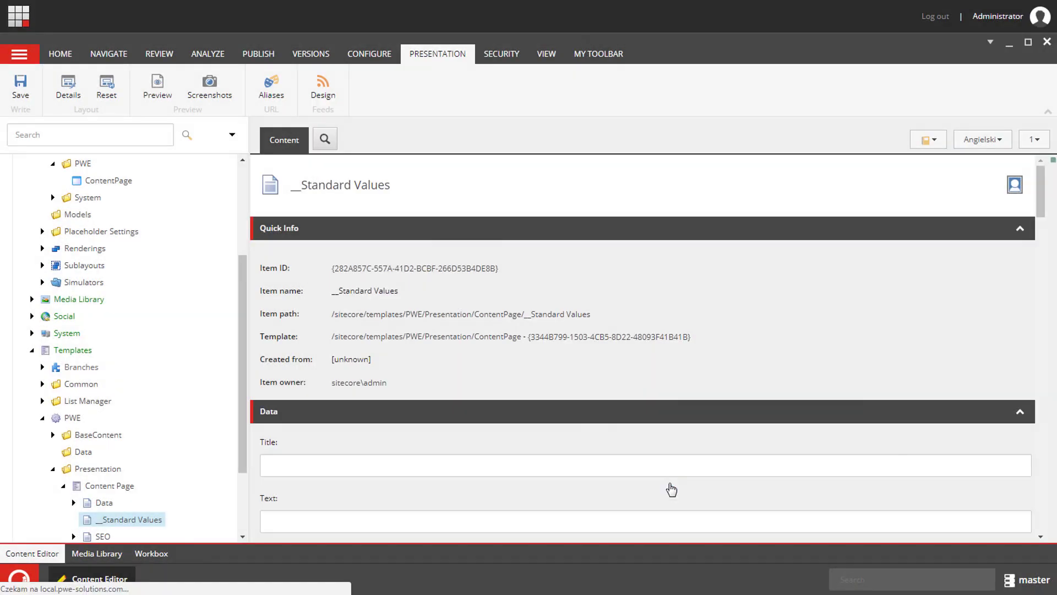